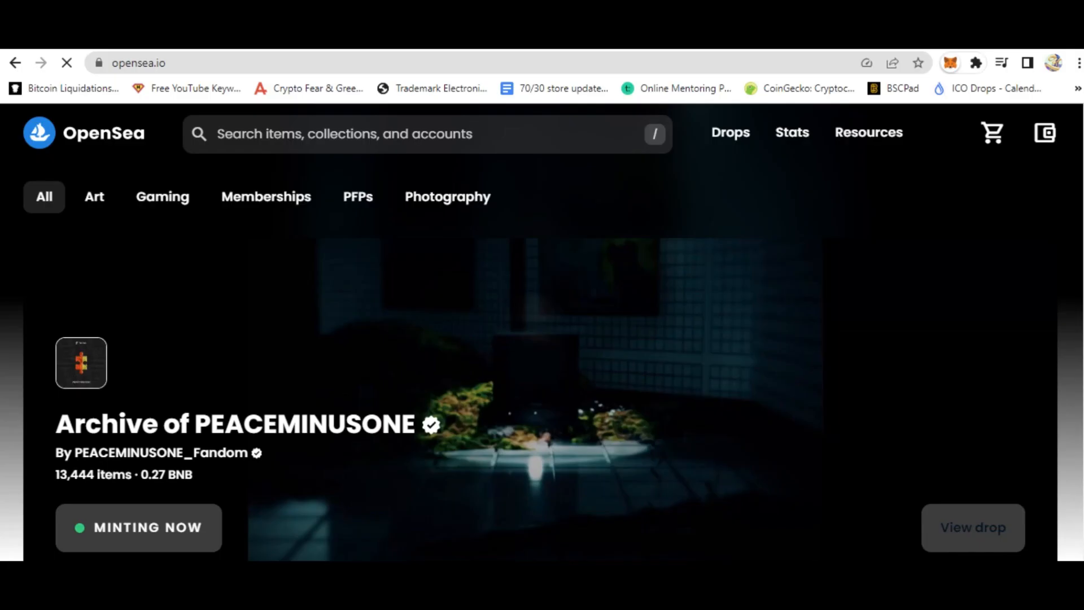
# Choose MetaMask from the wallet icon, bringing up metamask.io's Chrome download page in a new tab
pyautogui.click(1044, 134)
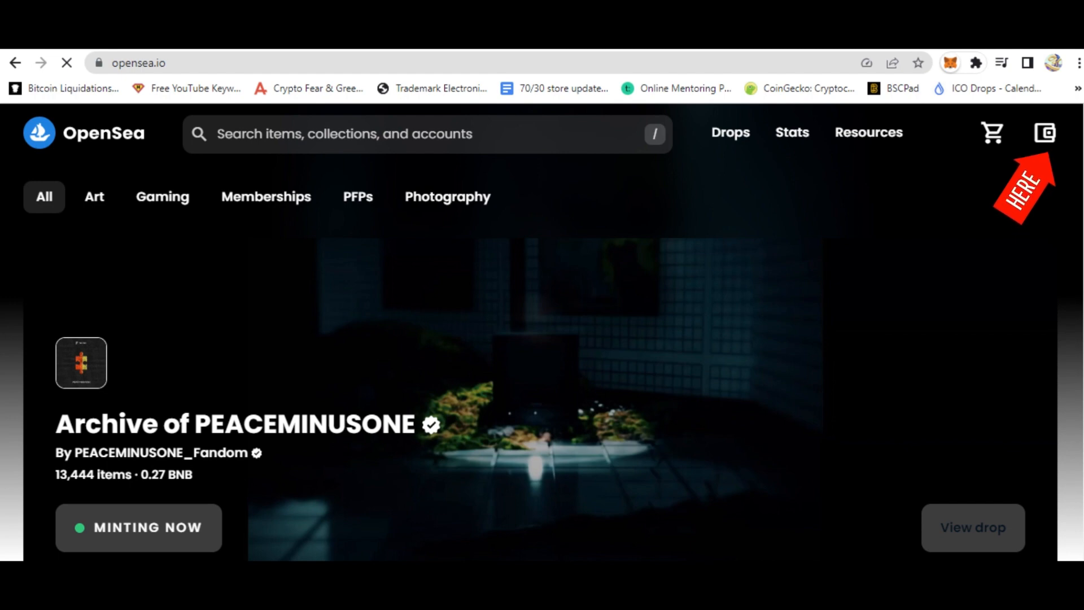
pyautogui.click(1045, 133)
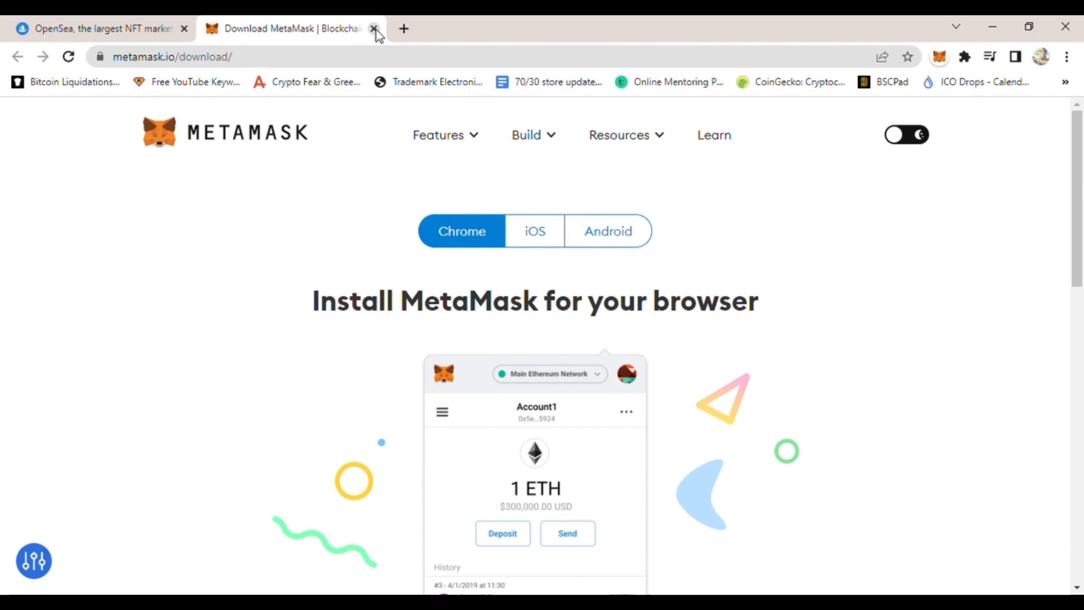
# Close the MetaMask tab and select WalletConnect in the My wallet panel to show its QR code
pyautogui.click(374, 29)
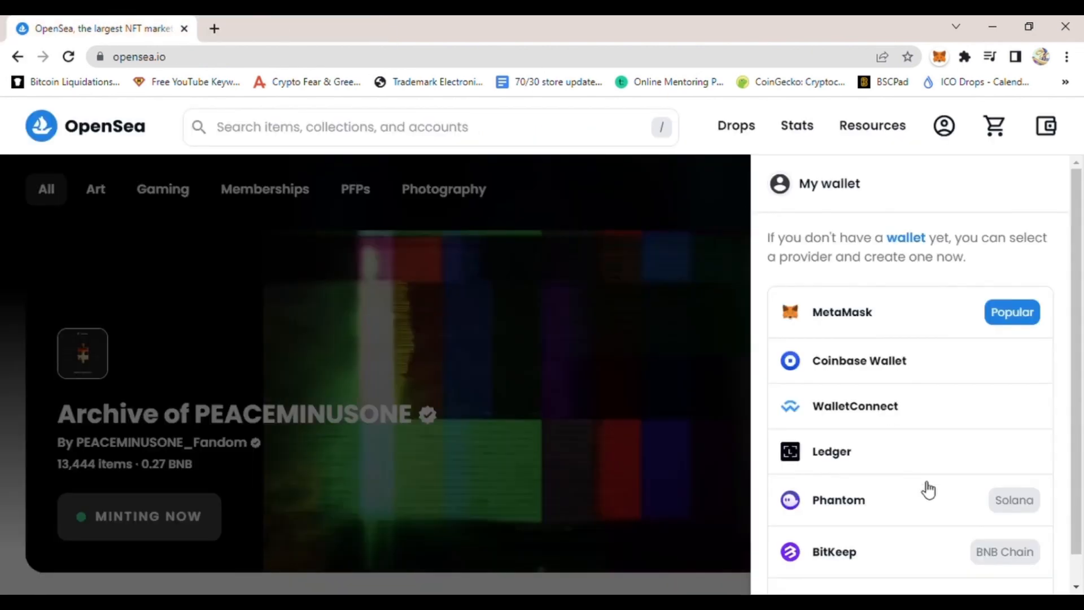
pyautogui.moveTo(855, 411)
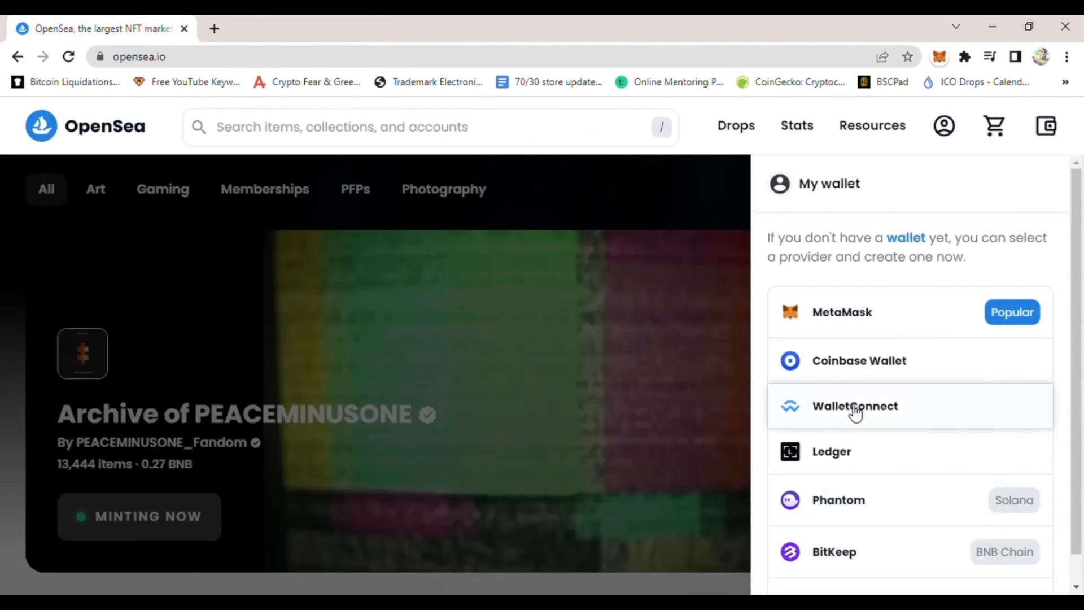
pyautogui.click(855, 406)
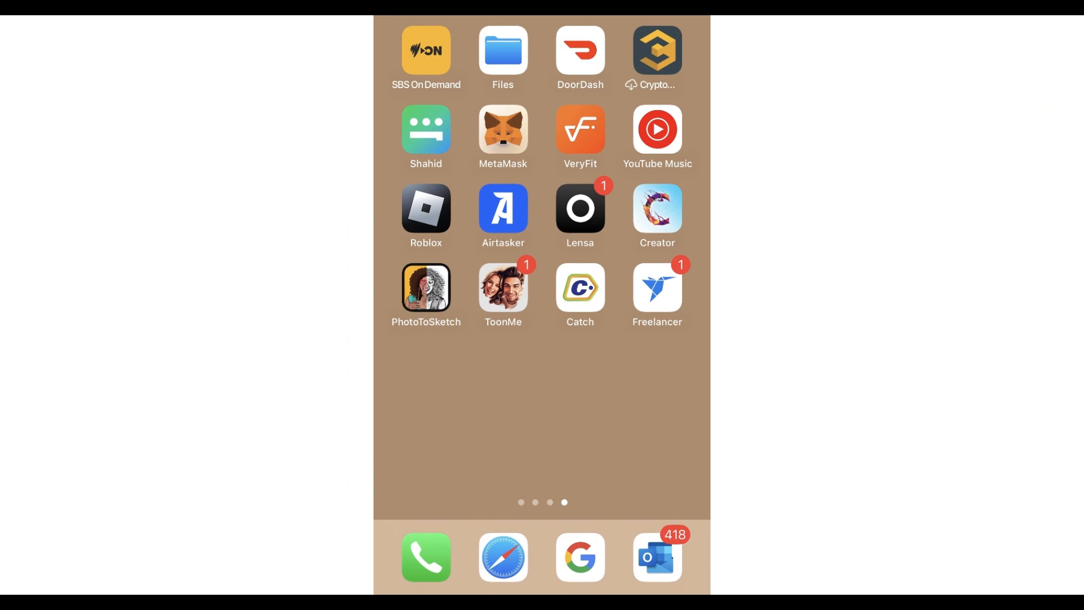
# Launch MetaMask on the iPhone, showing Account 1's BNB Smart Chain wallet
pyautogui.click(502, 129)
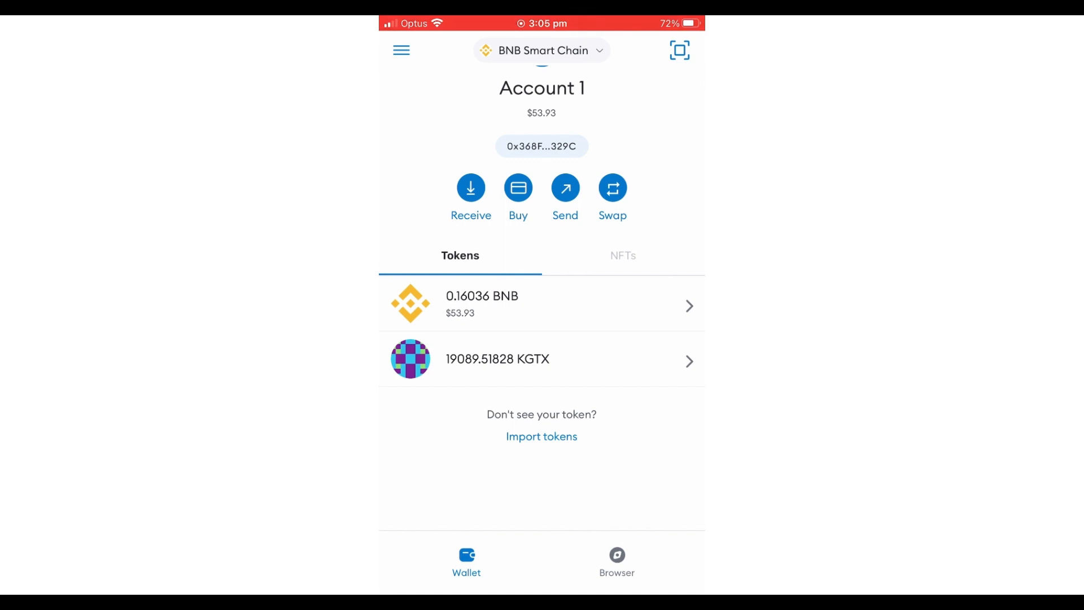
pyautogui.click(679, 50)
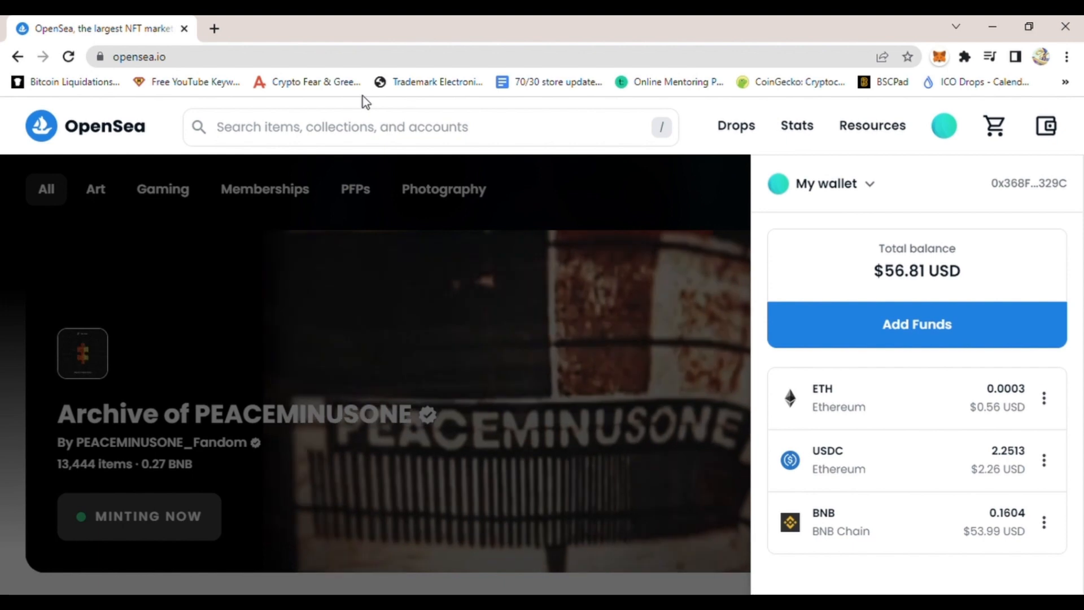
# Reload the OpenSea page with the My wallet panel still showing $56.81
pyautogui.click(68, 56)
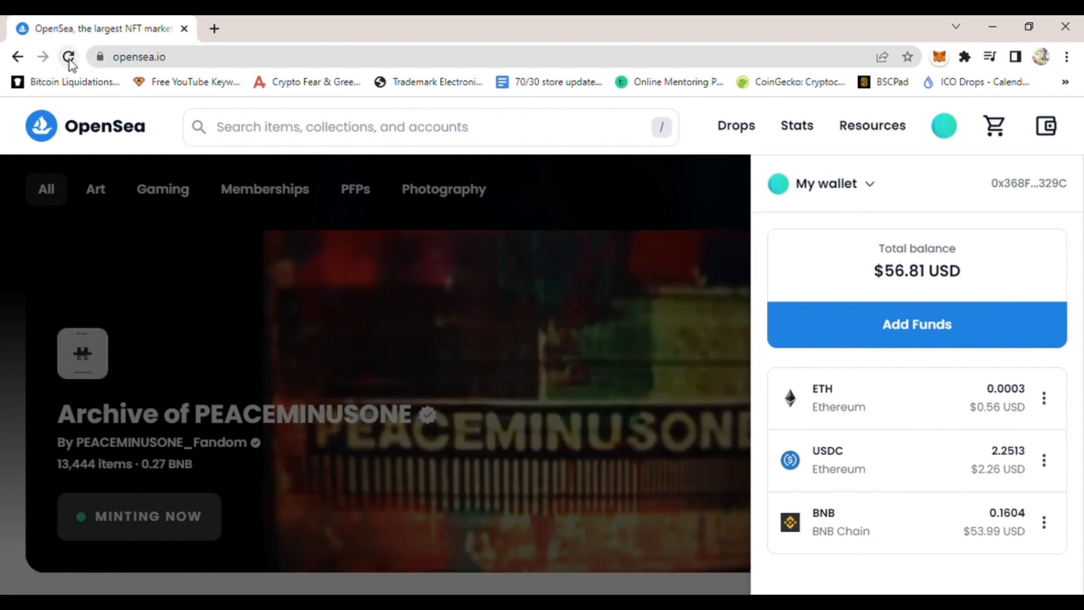
pyautogui.click(68, 57)
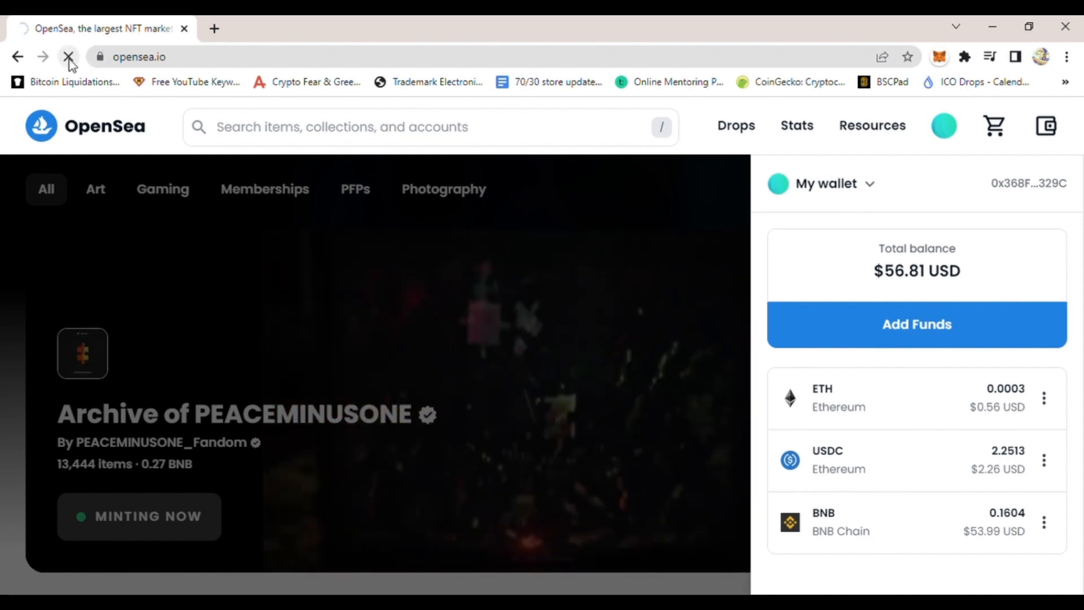